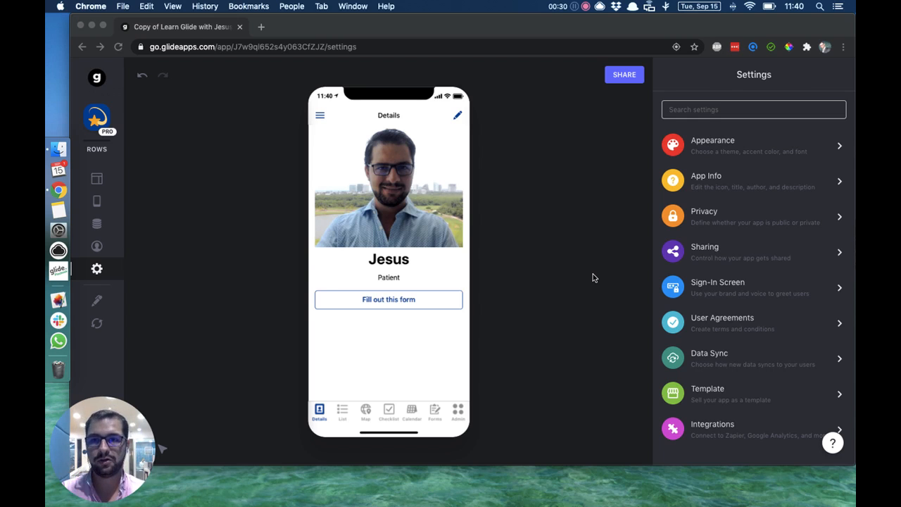
pyautogui.moveTo(118, 132)
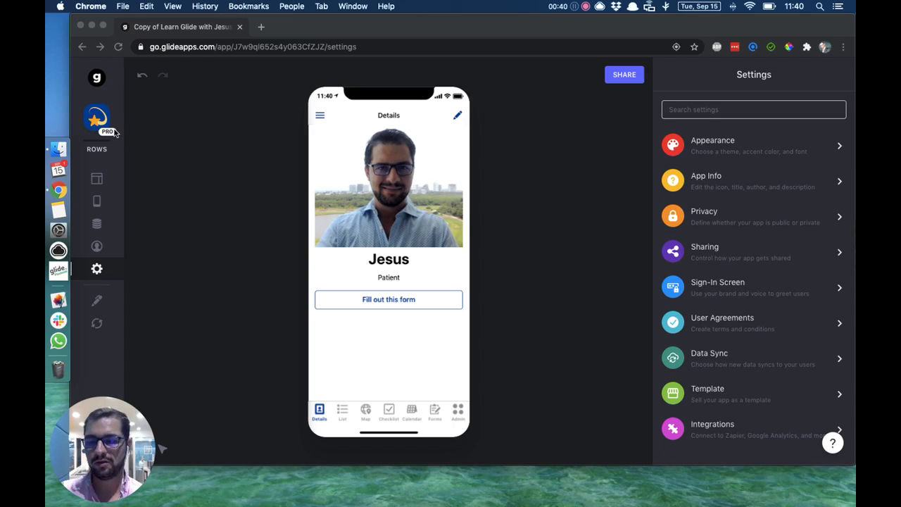
pyautogui.moveTo(169, 183)
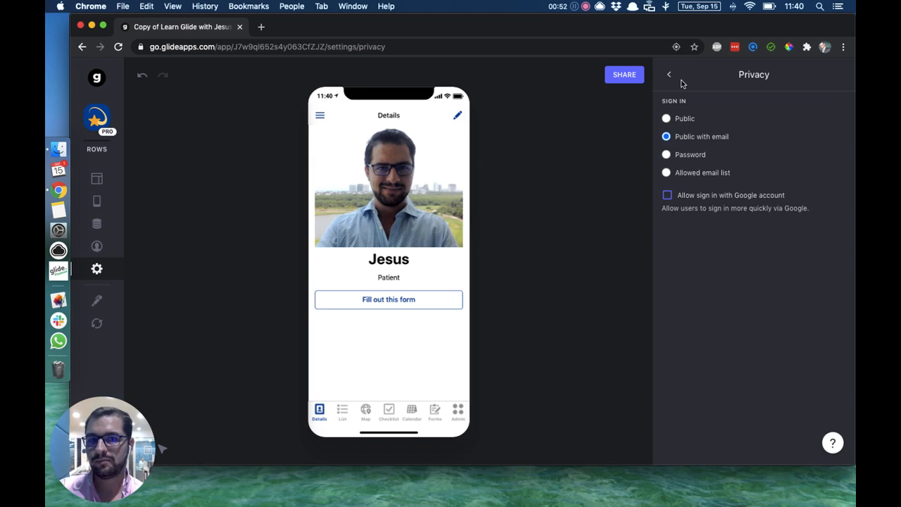
pyautogui.moveTo(644, 134)
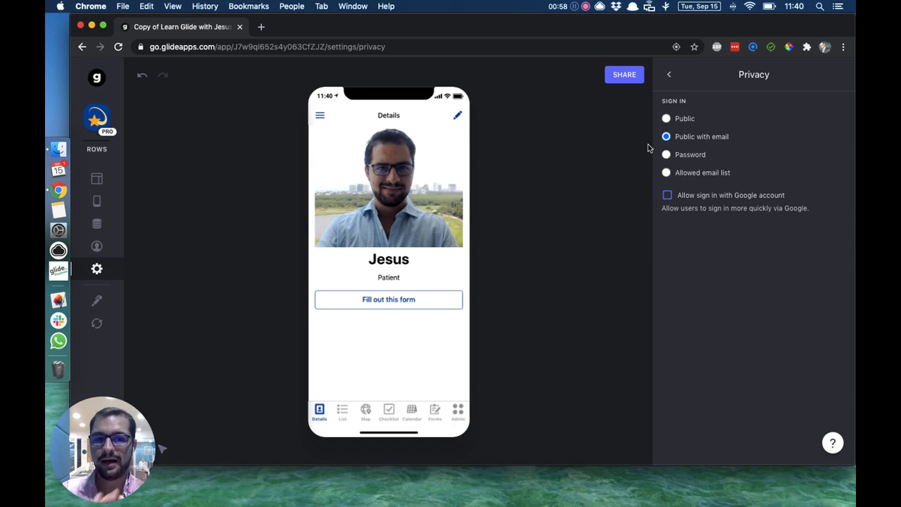
pyautogui.moveTo(668, 210)
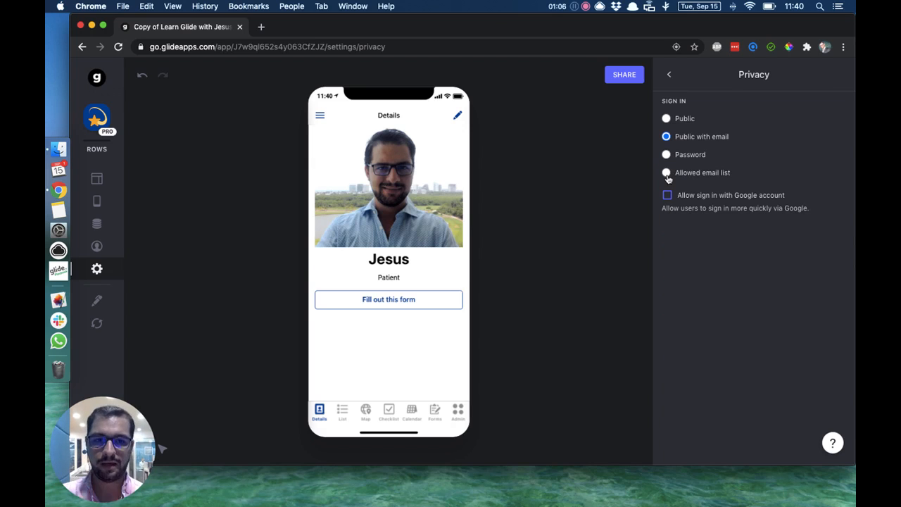
# Select 'Allowed email list' for sign-in, keeping Profiles as the source sheet
pyautogui.click(666, 173)
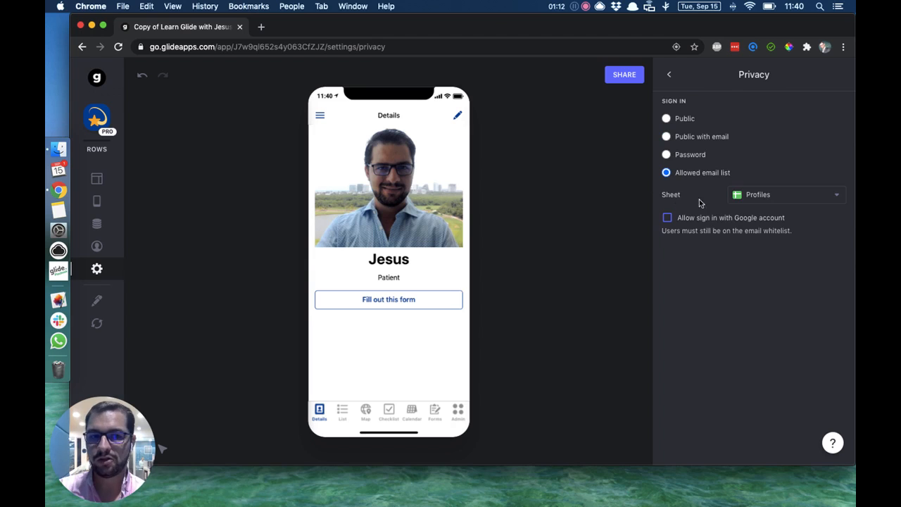
pyautogui.moveTo(447, 176)
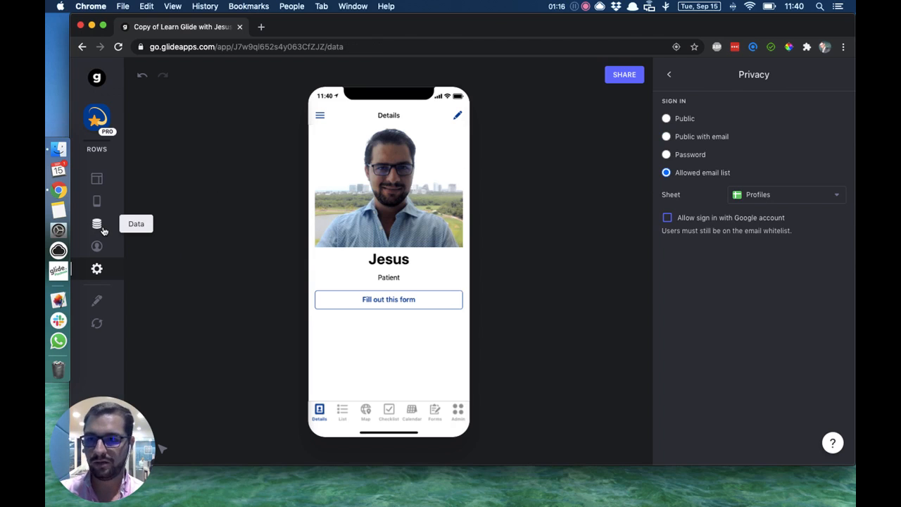
# Open the Data editor to view the Profiles sheet's email column
pyautogui.click(96, 223)
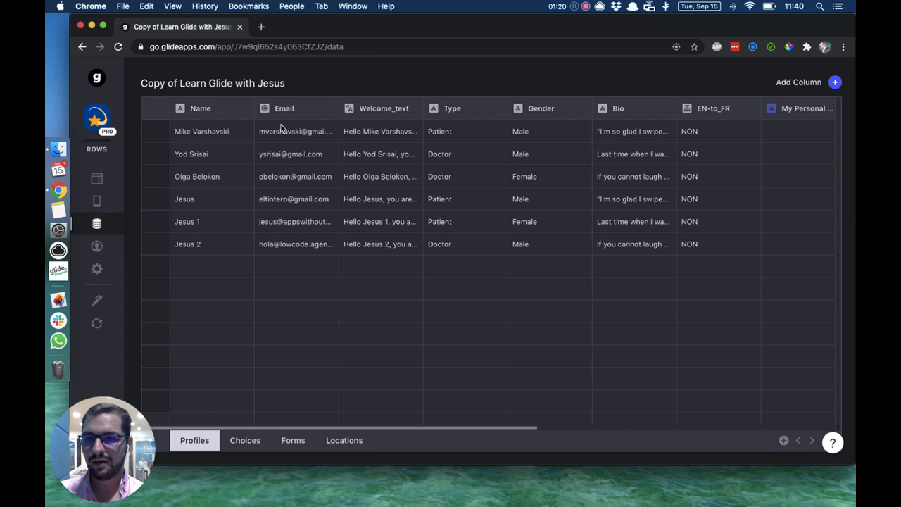
pyautogui.moveTo(294, 226)
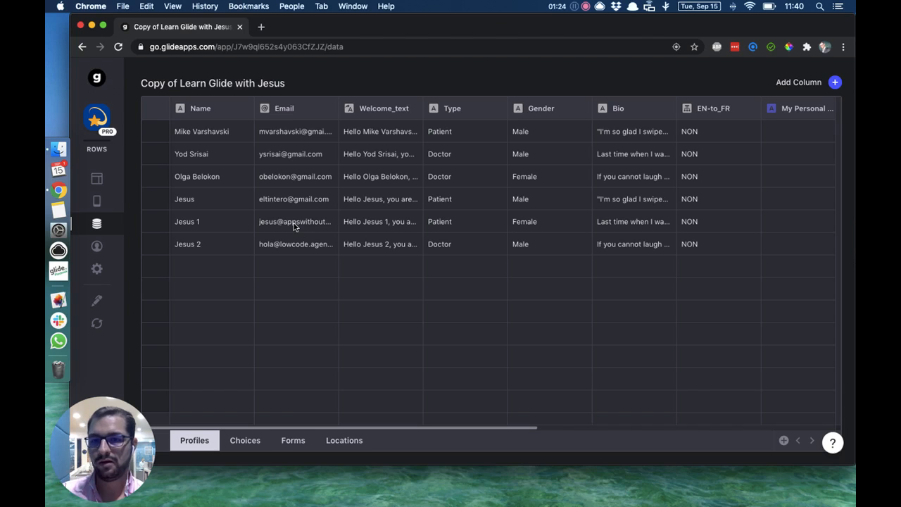
pyautogui.moveTo(312, 276)
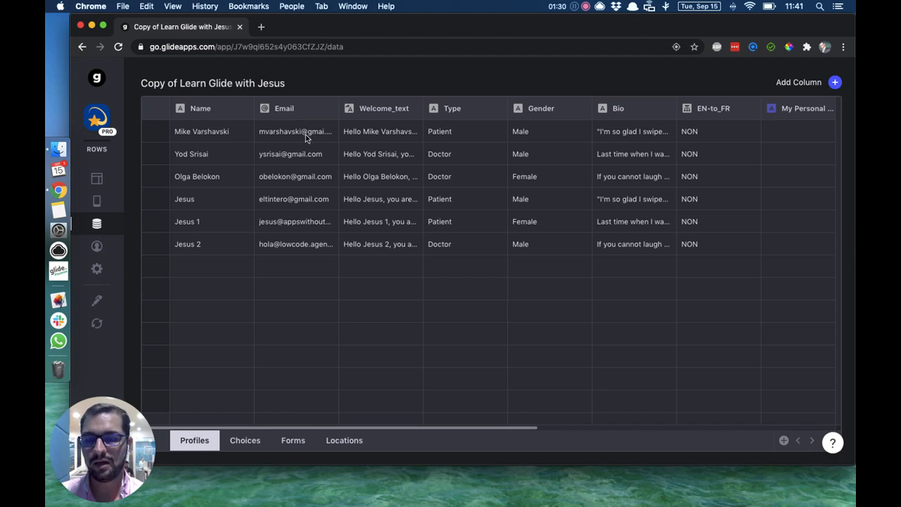
pyautogui.moveTo(294, 258)
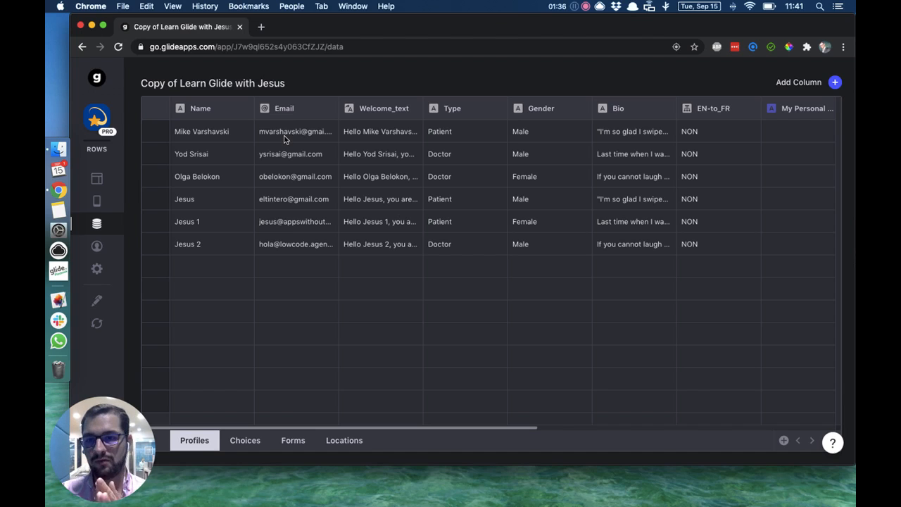
pyautogui.moveTo(347, 201)
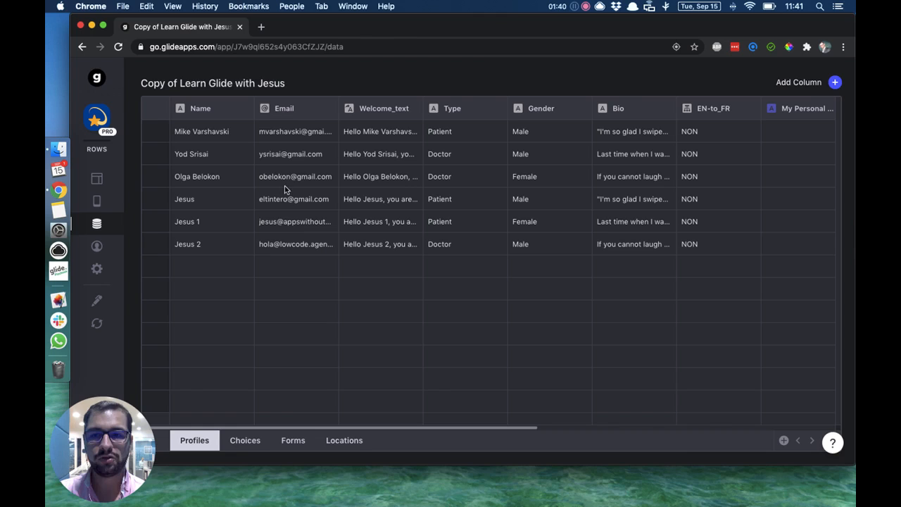
pyautogui.moveTo(96, 179)
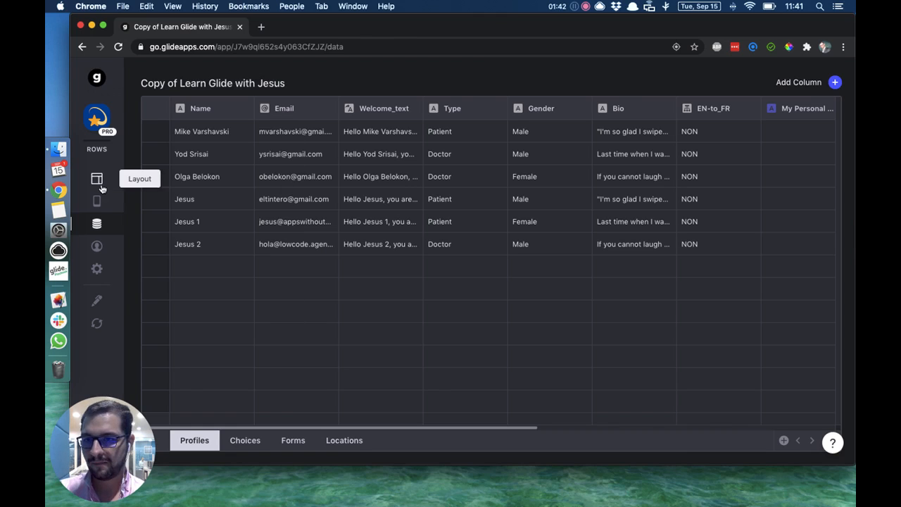
pyautogui.moveTo(309, 274)
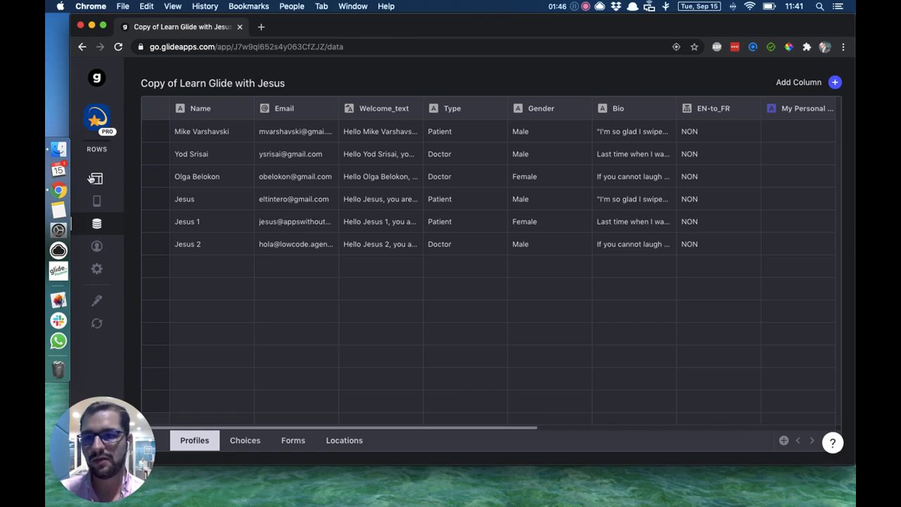
pyautogui.moveTo(96, 178)
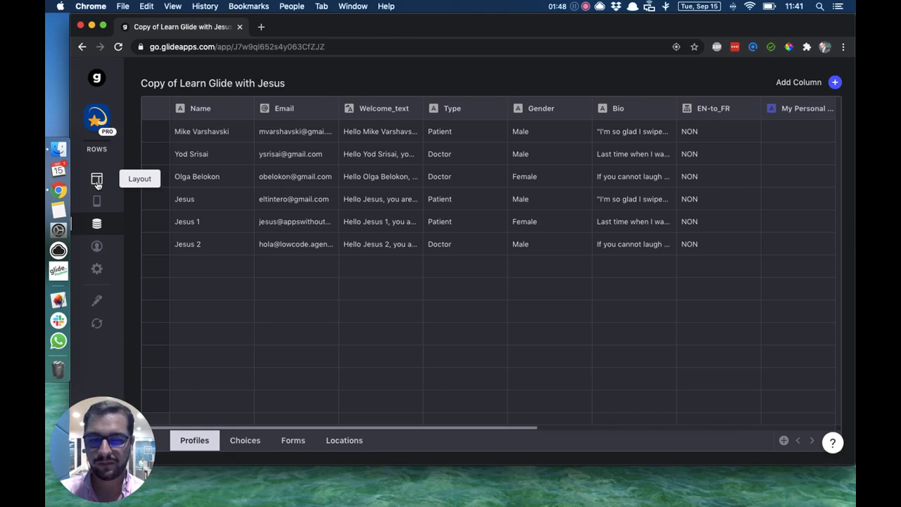
# Go from Layout through Settings back to the Privacy page
pyautogui.click(97, 178)
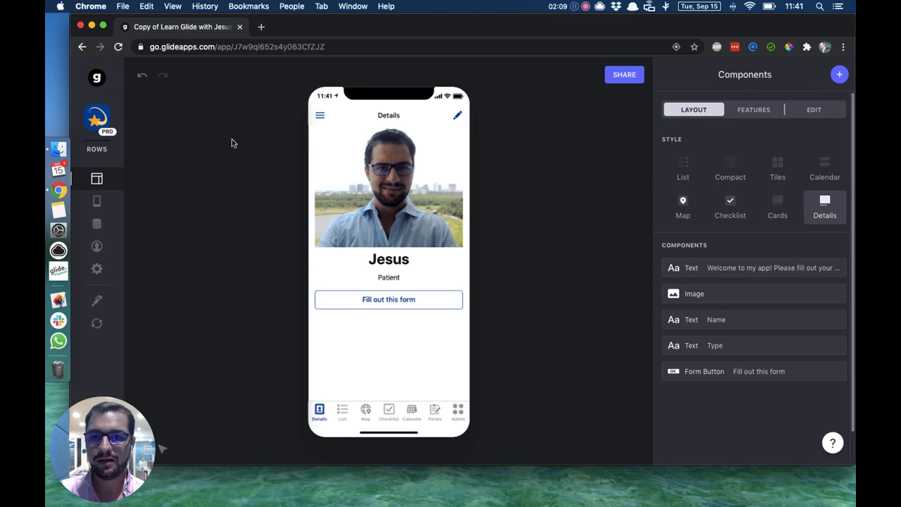
pyautogui.click(97, 269)
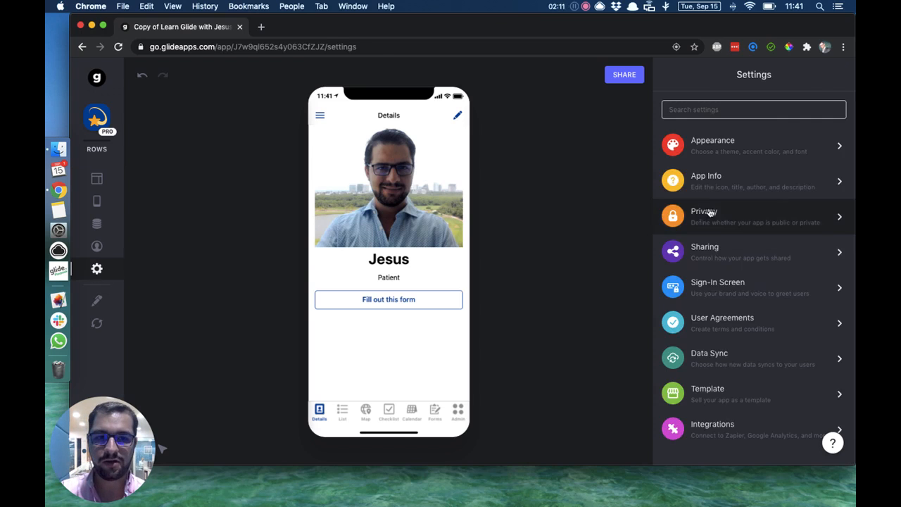
pyautogui.click(753, 216)
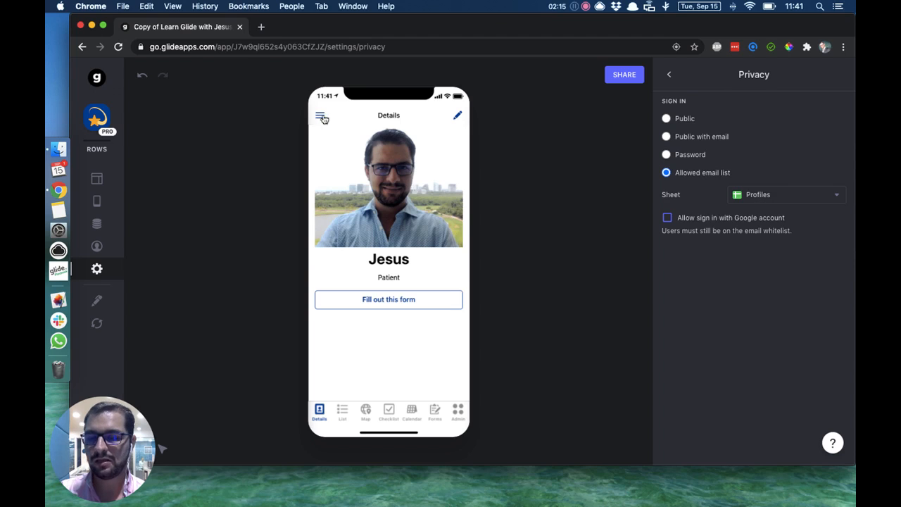
# Open User Profile settings showing Name and Email from Profiles, with no image
pyautogui.click(322, 115)
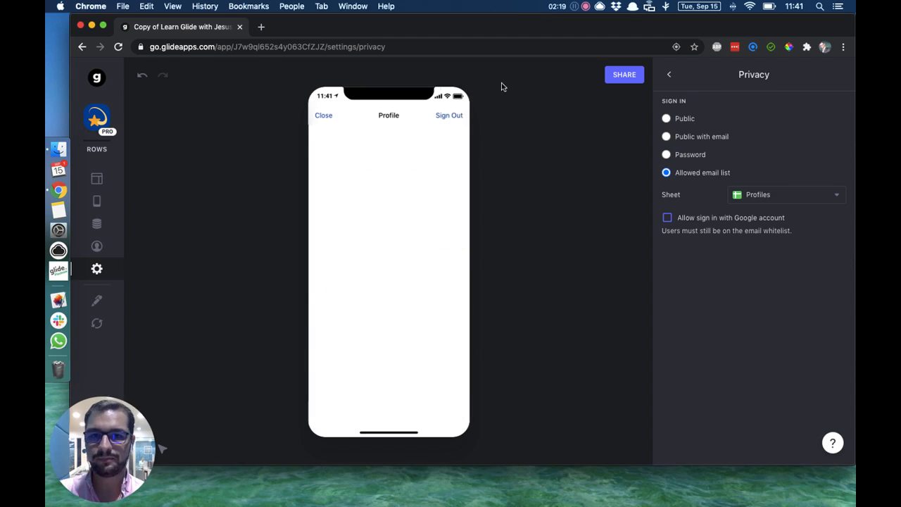
pyautogui.click(668, 74)
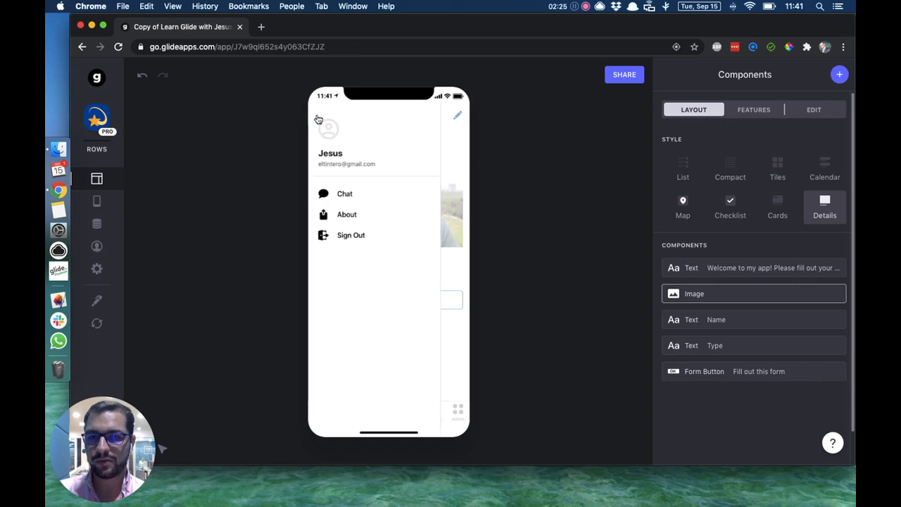
pyautogui.click(330, 137)
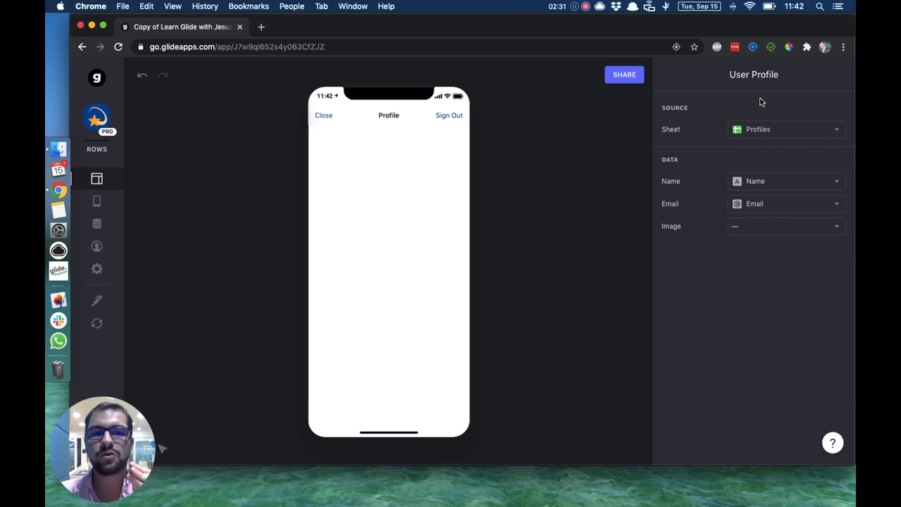
pyautogui.moveTo(681, 130)
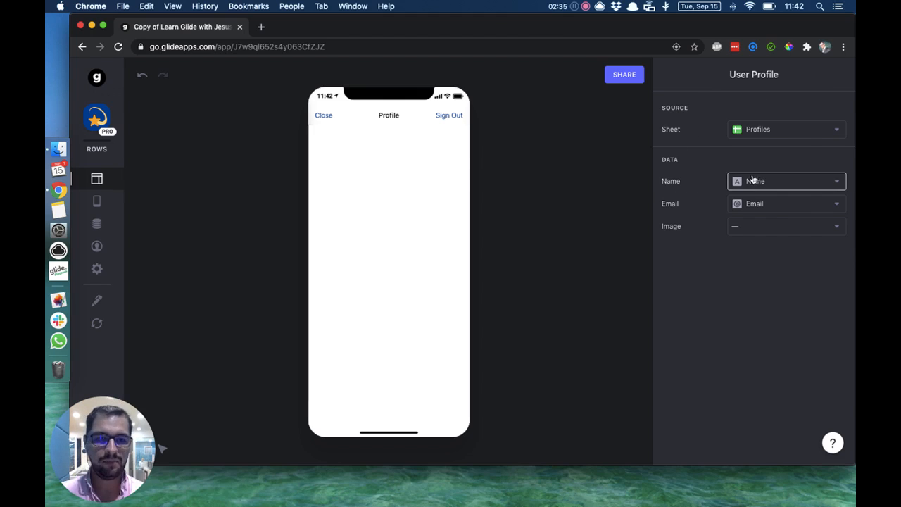
pyautogui.moveTo(662, 209)
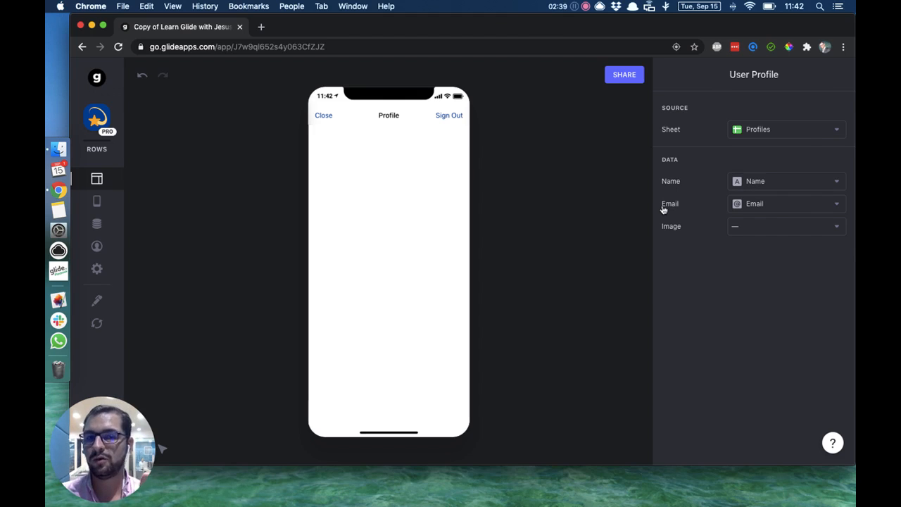
pyautogui.moveTo(188, 221)
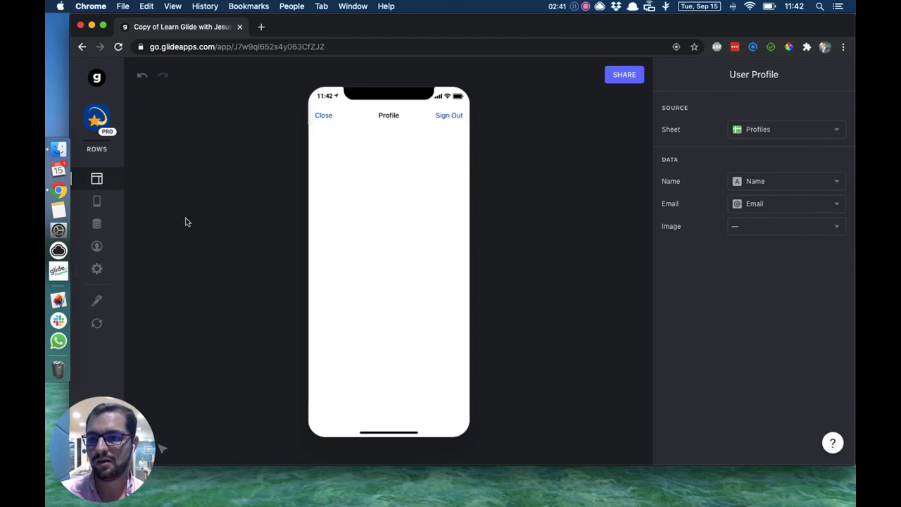
# Return to Privacy settings and choose Password sign-in, leaving the password blank
pyautogui.click(96, 268)
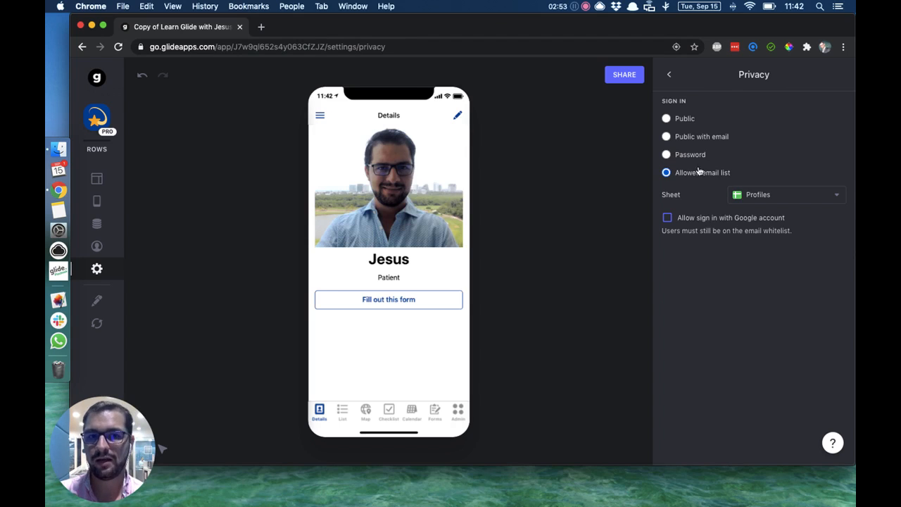
pyautogui.click(666, 154)
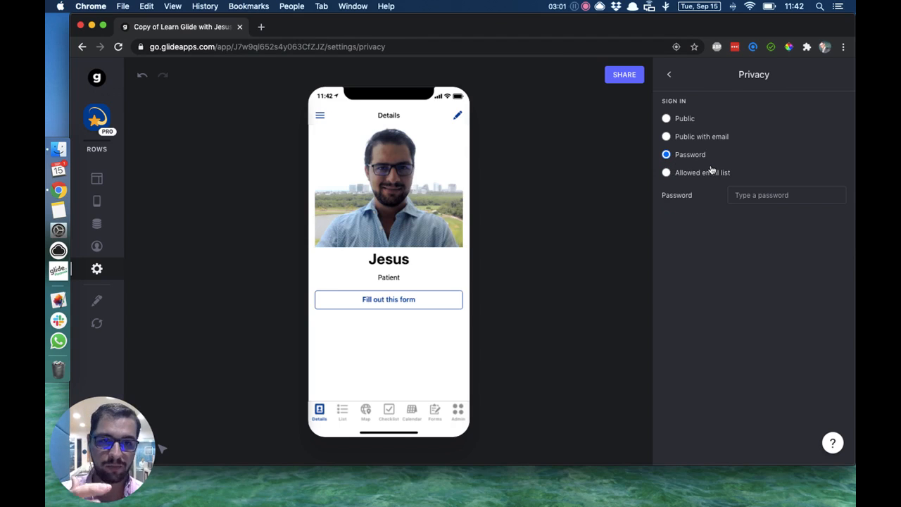
# Focus the password field, toggle between Password and Allowed email list, ending on Allowed email list
pyautogui.click(786, 195)
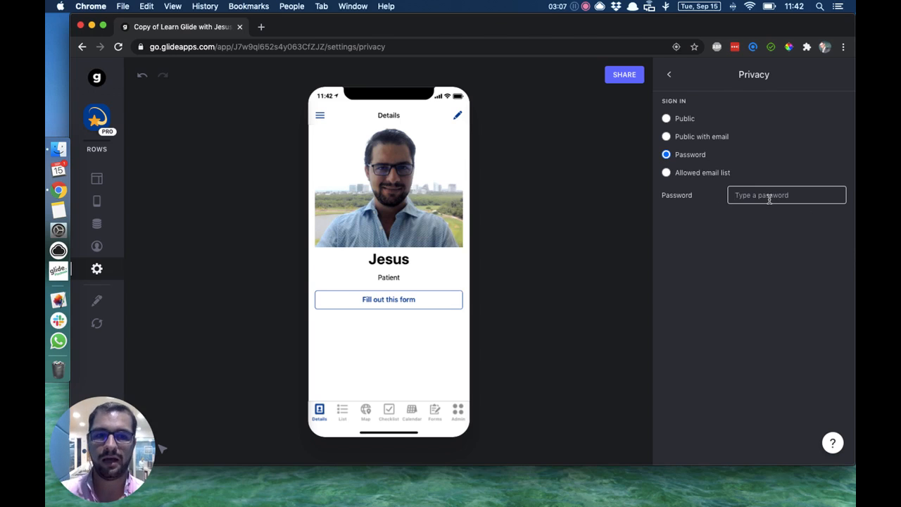
pyautogui.moveTo(667, 174)
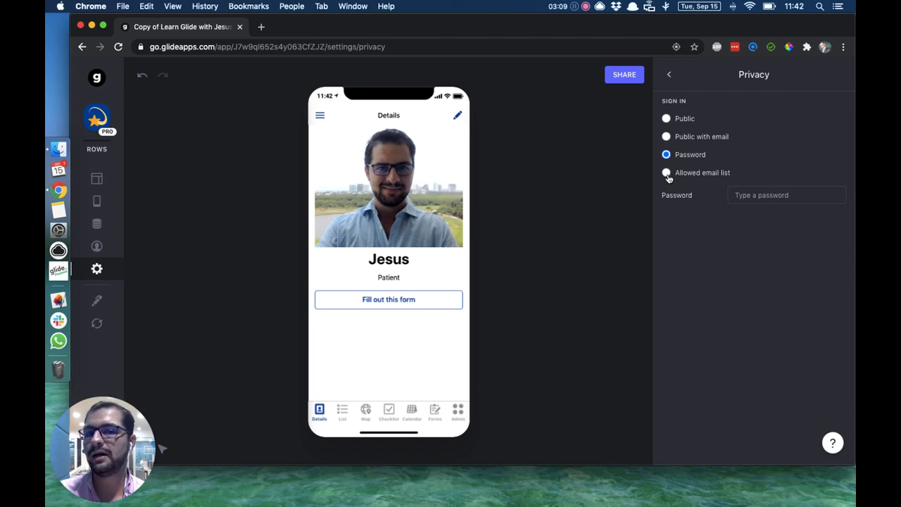
pyautogui.click(665, 173)
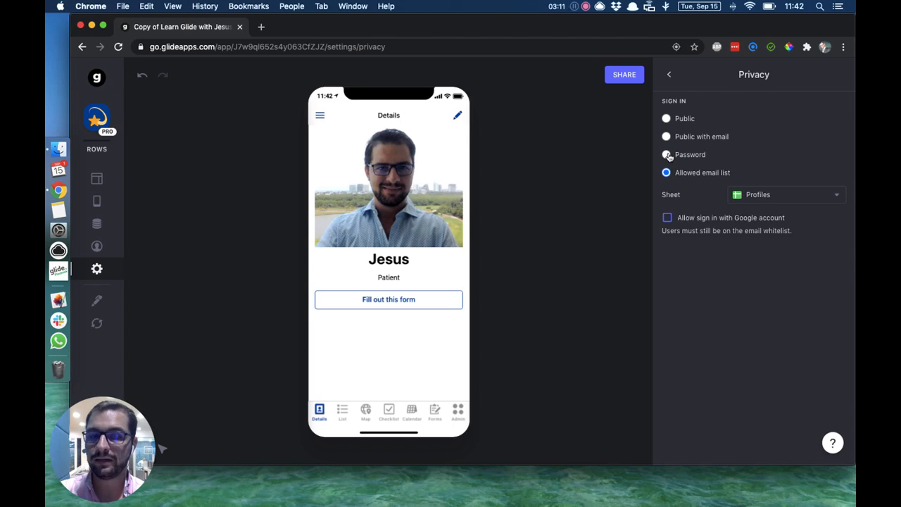
pyautogui.click(666, 154)
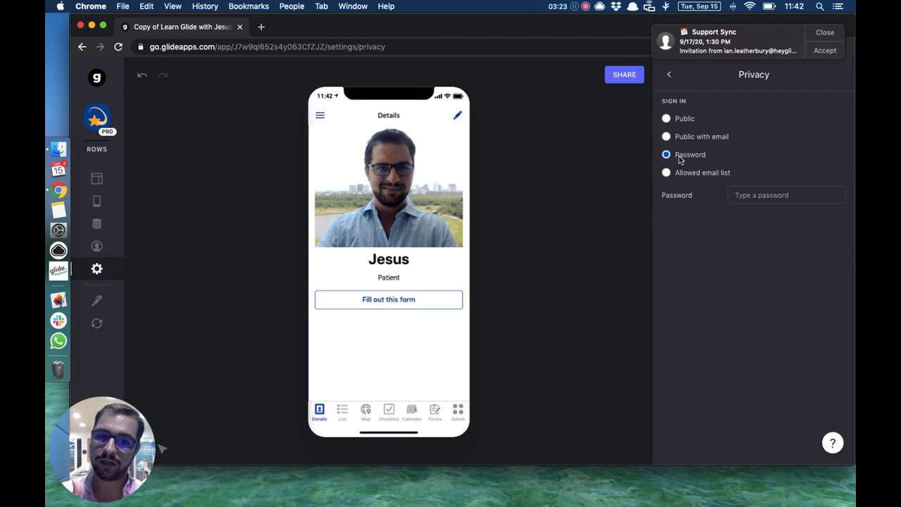
pyautogui.click(666, 173)
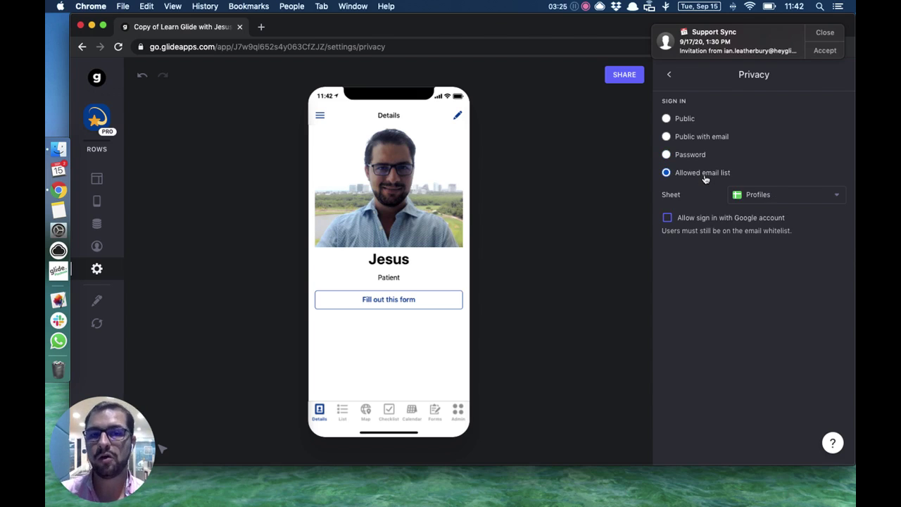